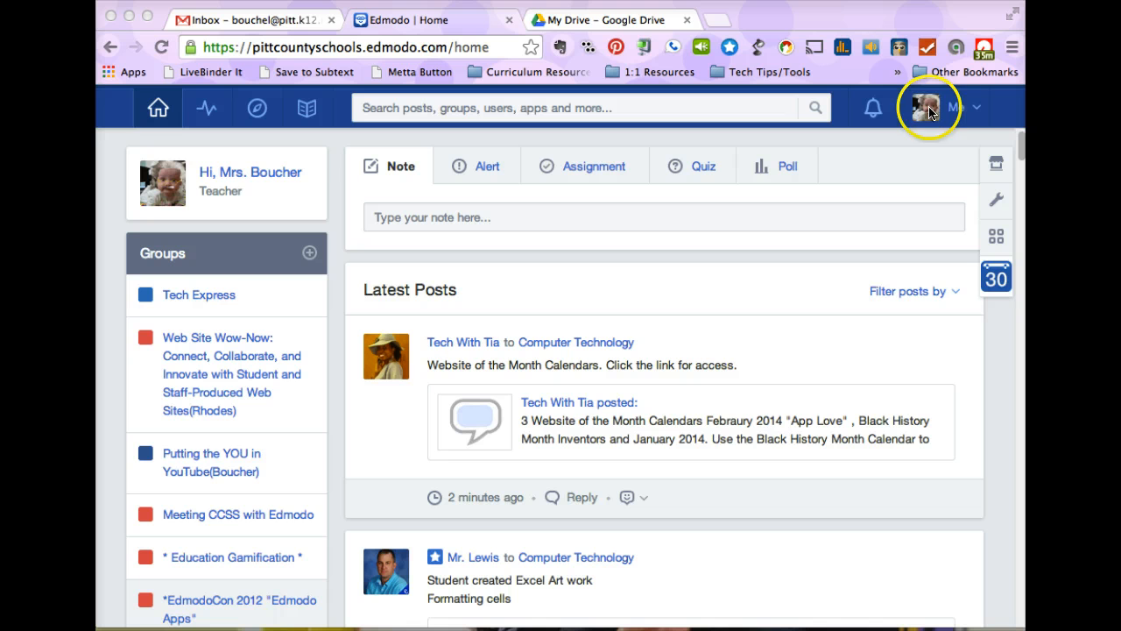
{"action": "mouse_move", "coordinate": [964, 108]}
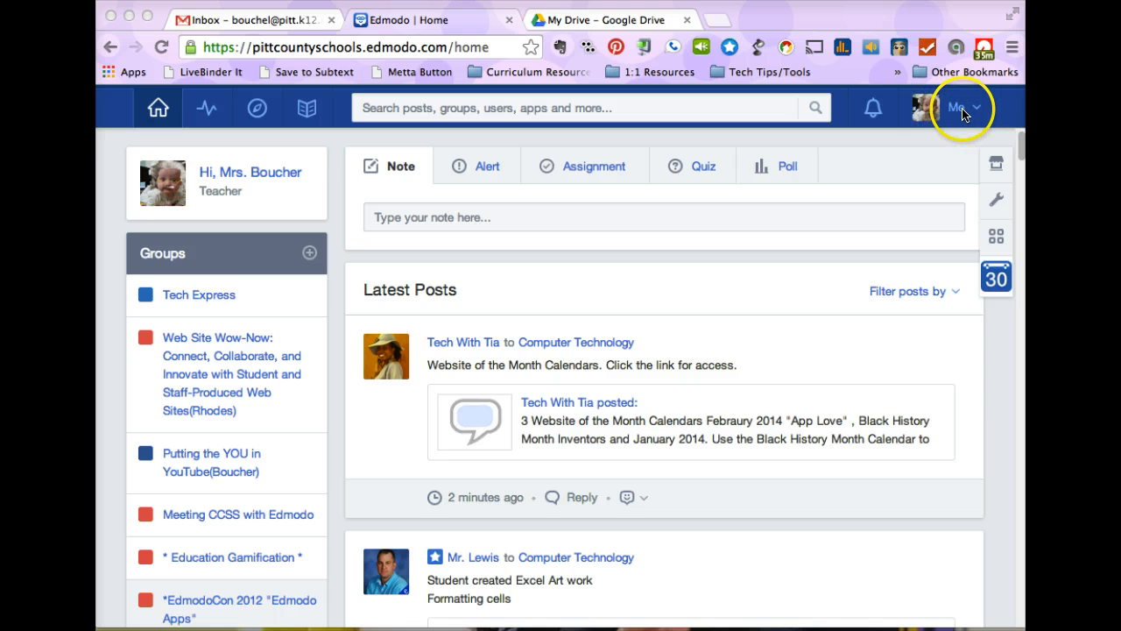
Open the teacher's Edmodo profile page from the Me account menu
{"action": "left_click", "coordinate": [962, 107]}
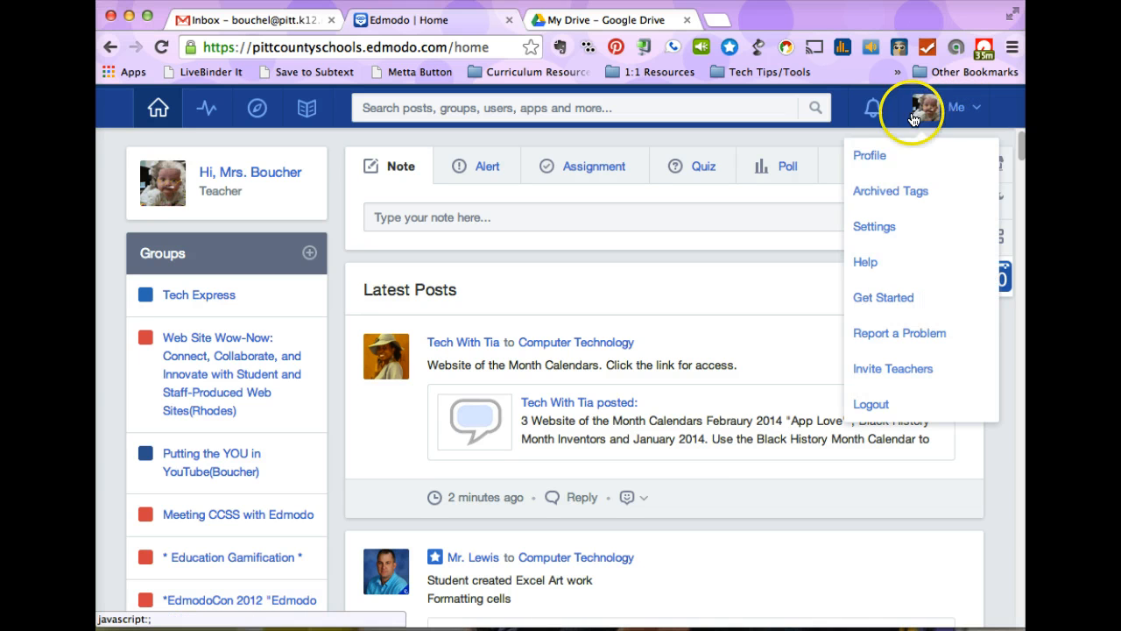
{"action": "mouse_move", "coordinate": [871, 155]}
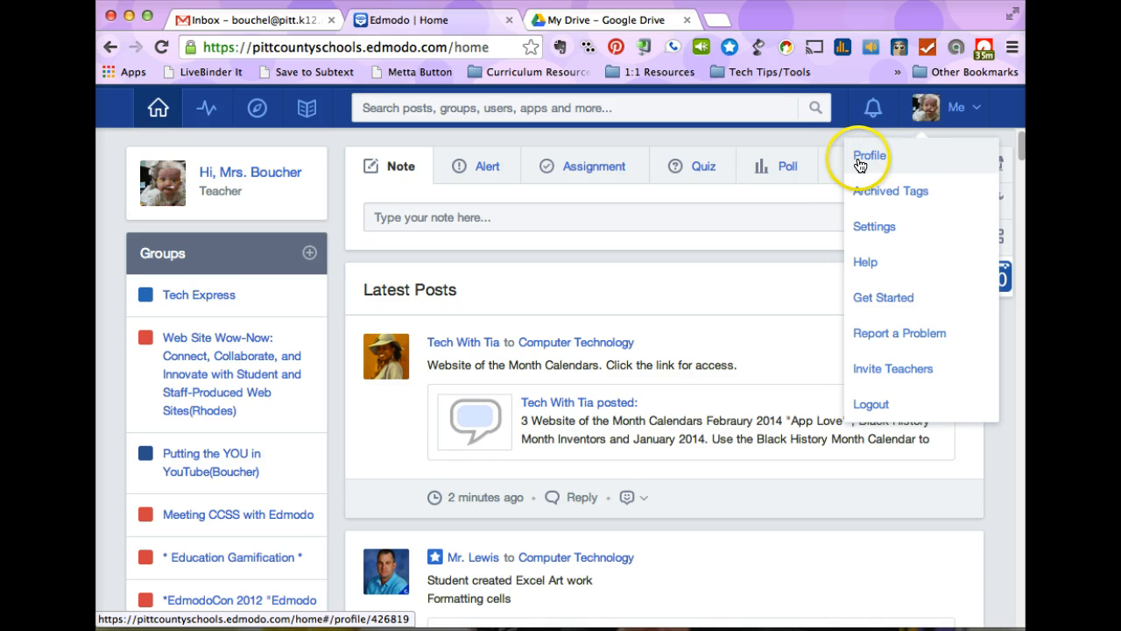
{"action": "left_click", "coordinate": [869, 155]}
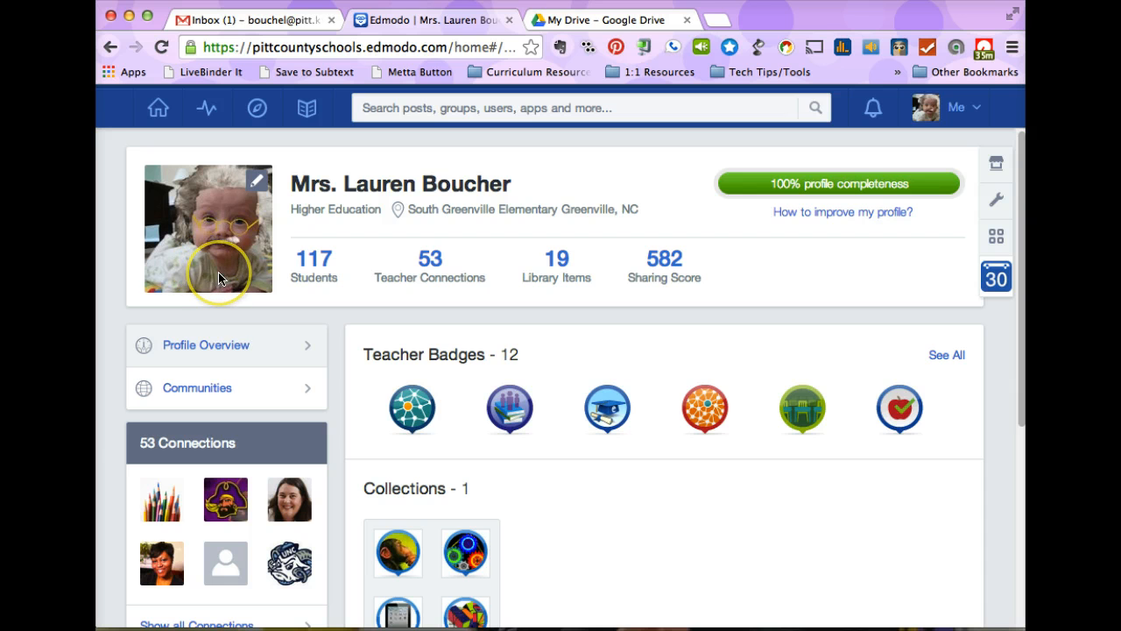
{"action": "mouse_move", "coordinate": [251, 265]}
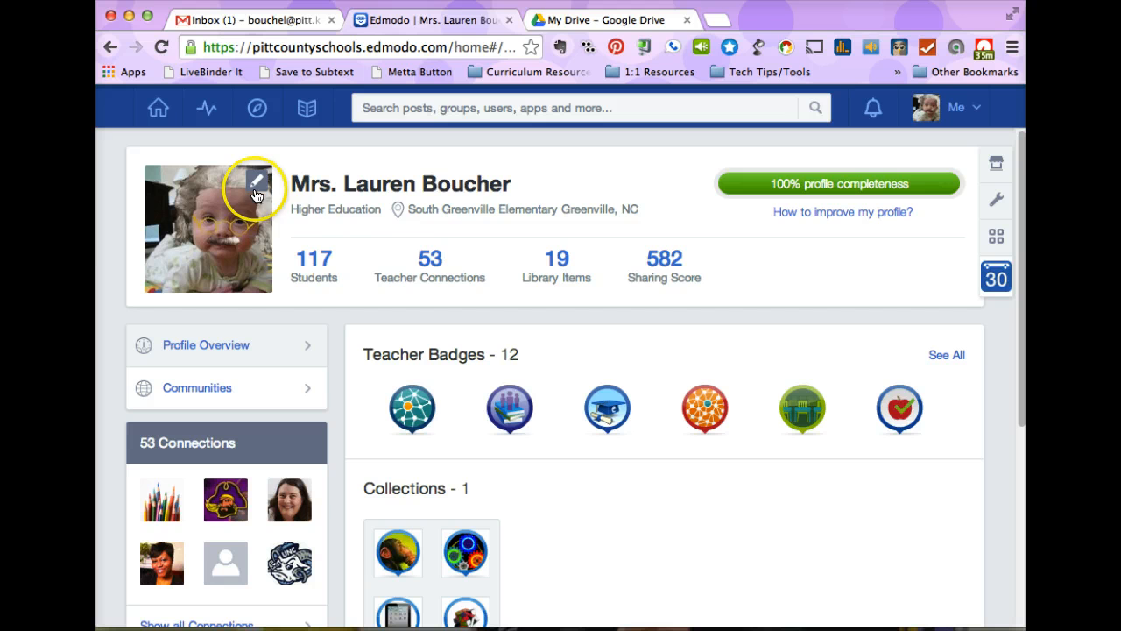
{"action": "mouse_move", "coordinate": [258, 188]}
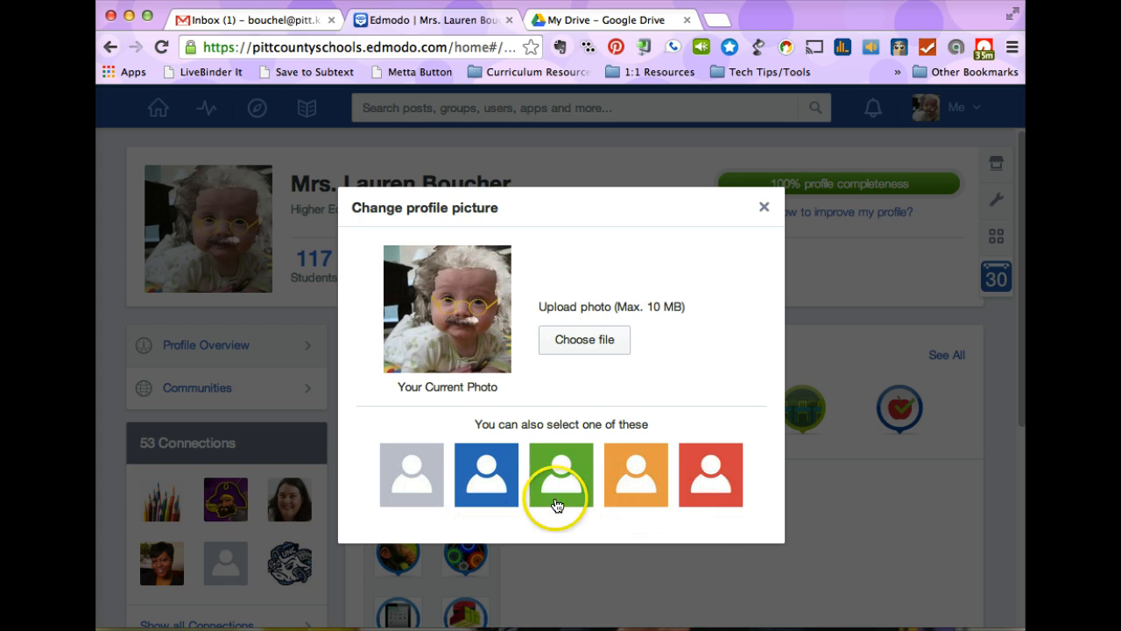
{"action": "mouse_move", "coordinate": [466, 498]}
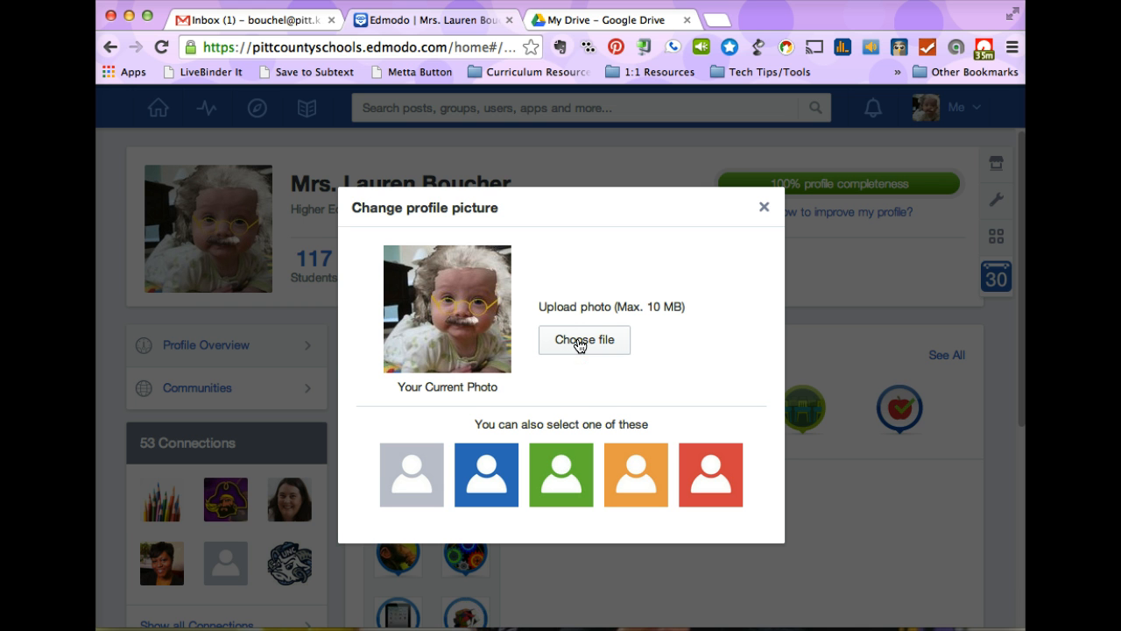
Upload 2013-12-25 10.23.33-1.jpg from the Pictures folder as the profile picture
{"action": "left_click", "coordinate": [584, 340]}
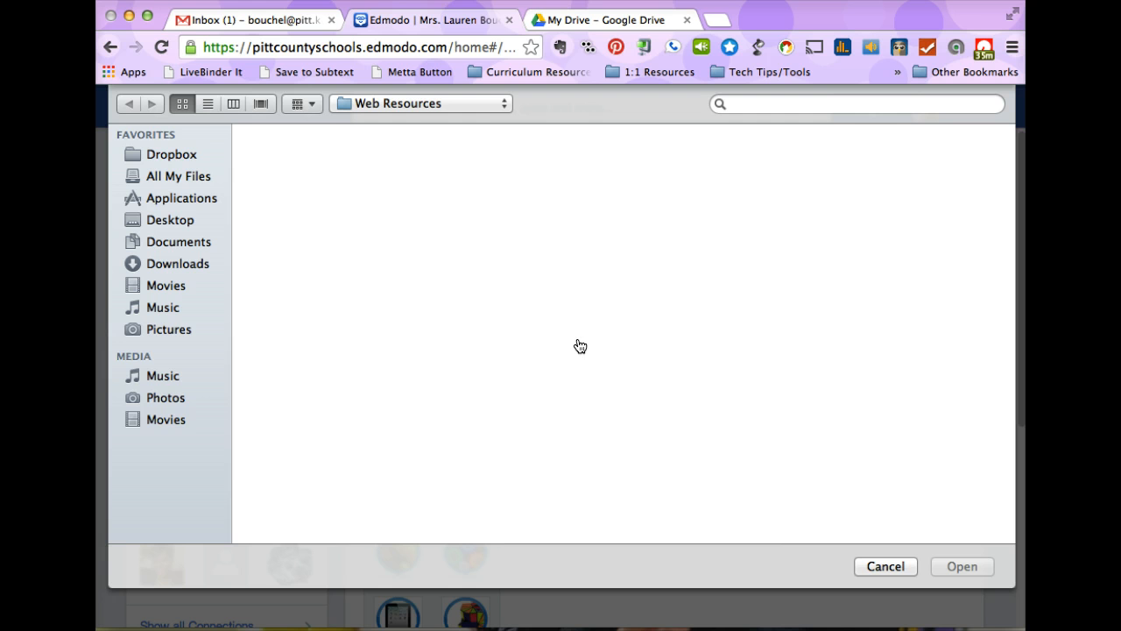
{"action": "left_click", "coordinate": [177, 176]}
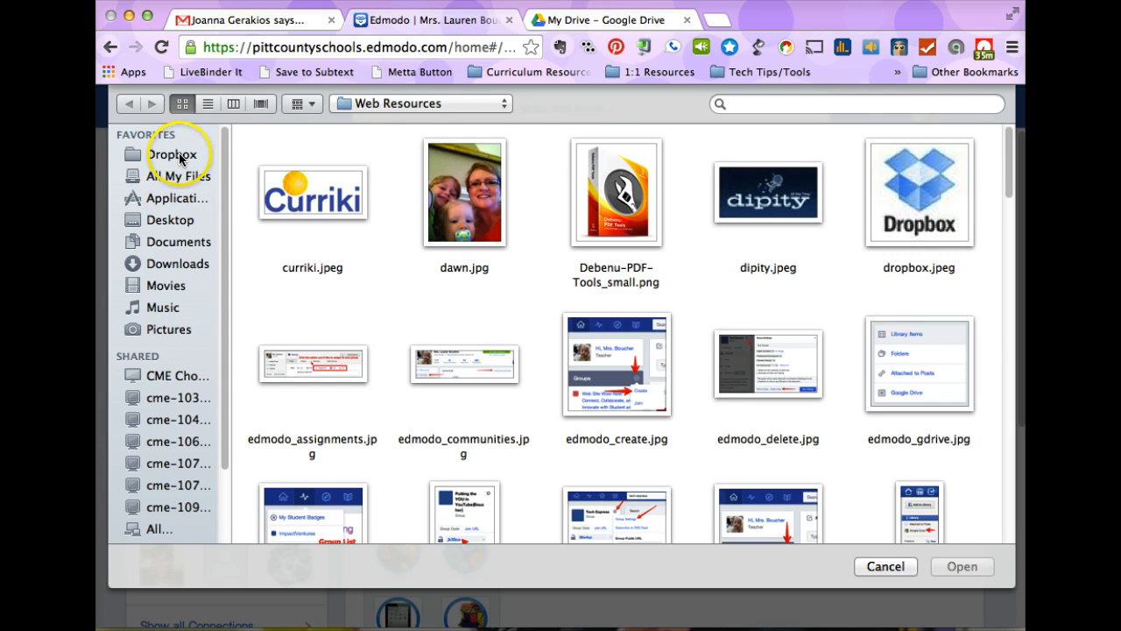
{"action": "left_click", "coordinate": [170, 329]}
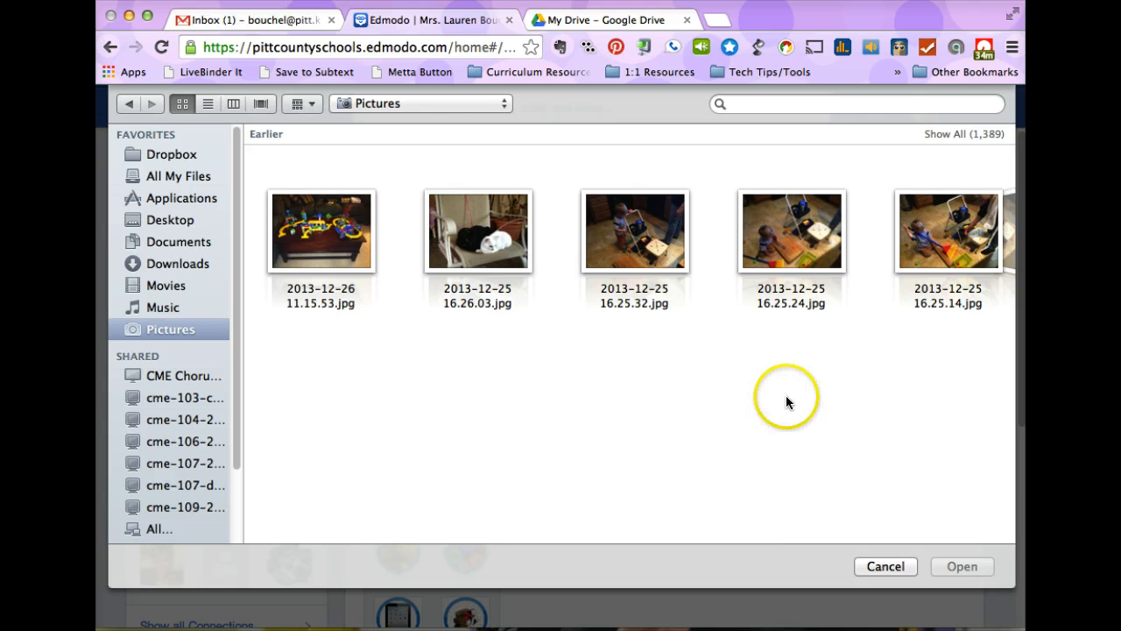
{"action": "left_click", "coordinate": [964, 135]}
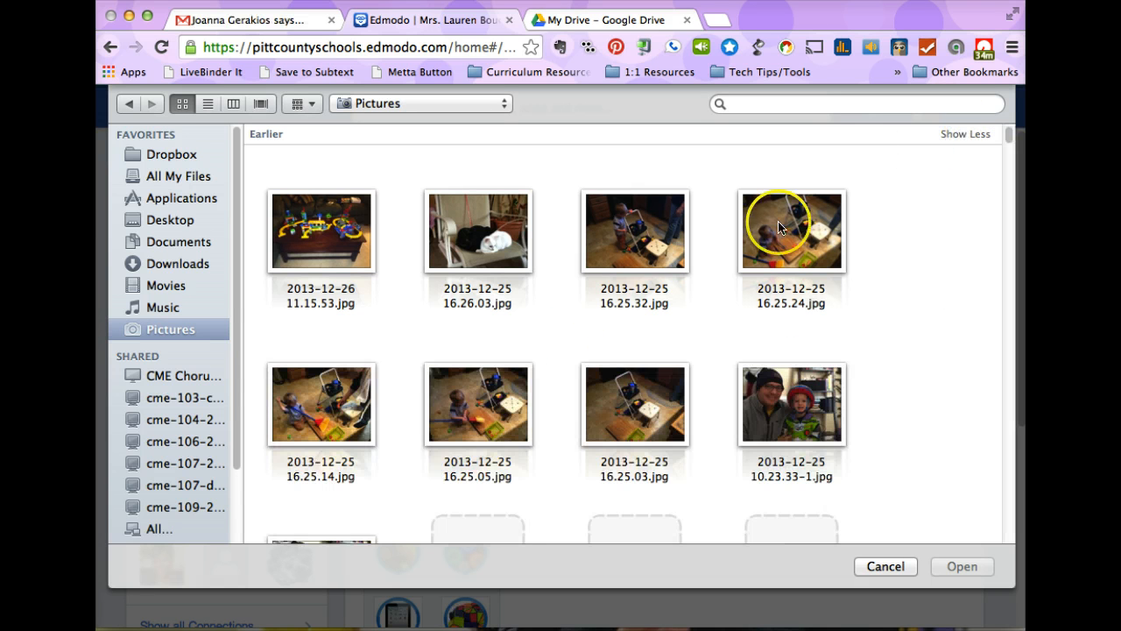
{"action": "scroll", "scroll_direction": "down", "scroll_amount": 3}
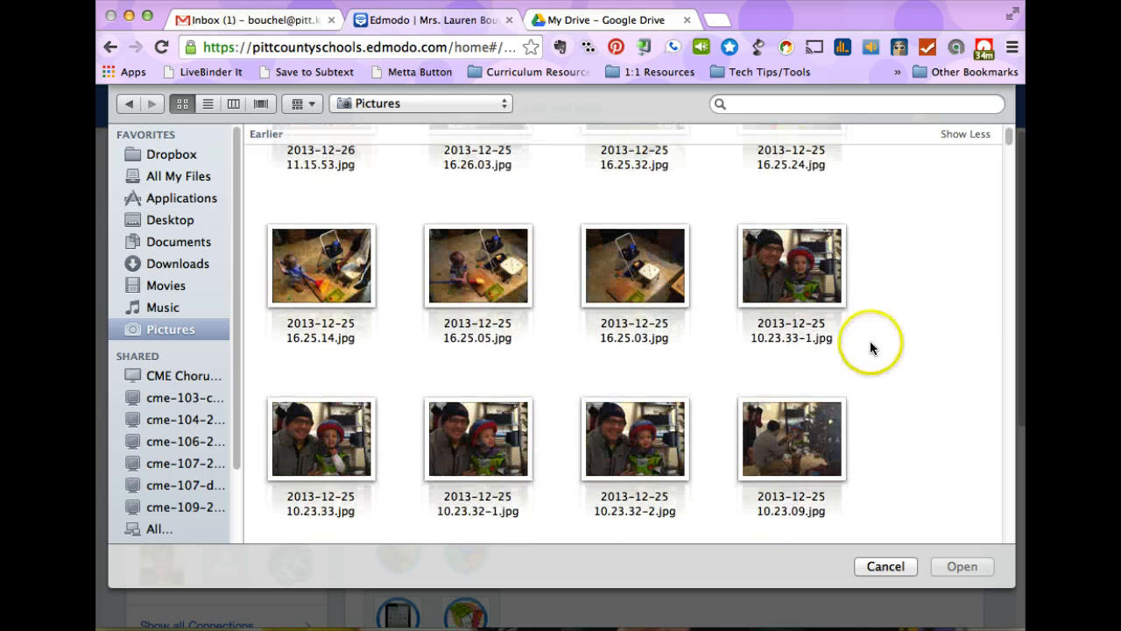
{"action": "left_click", "coordinate": [792, 263]}
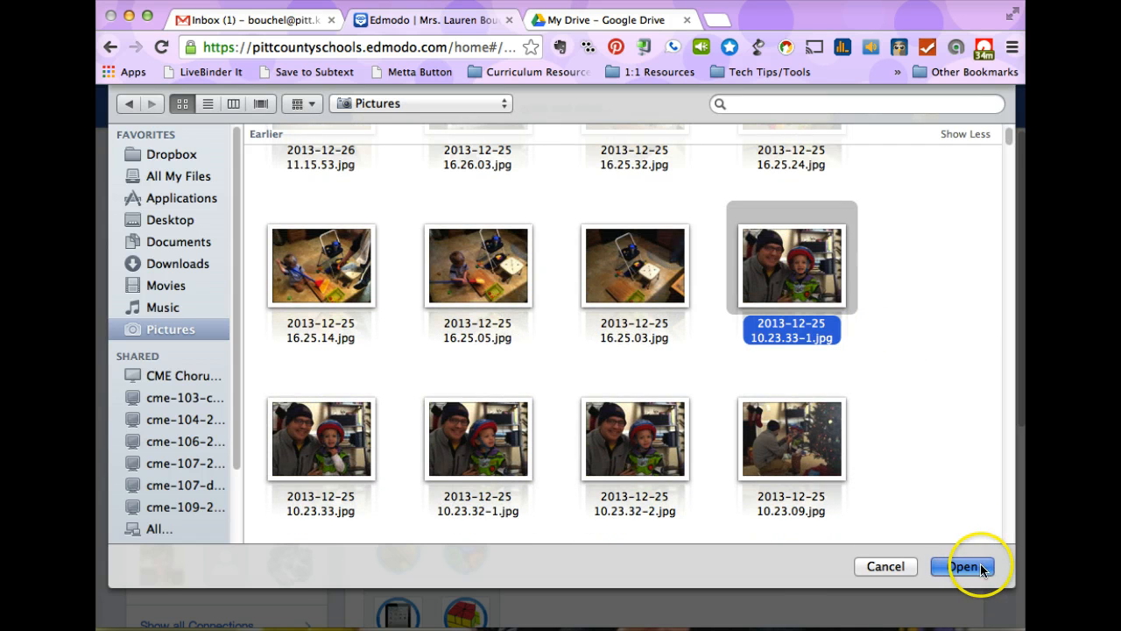
{"action": "left_click", "coordinate": [976, 566]}
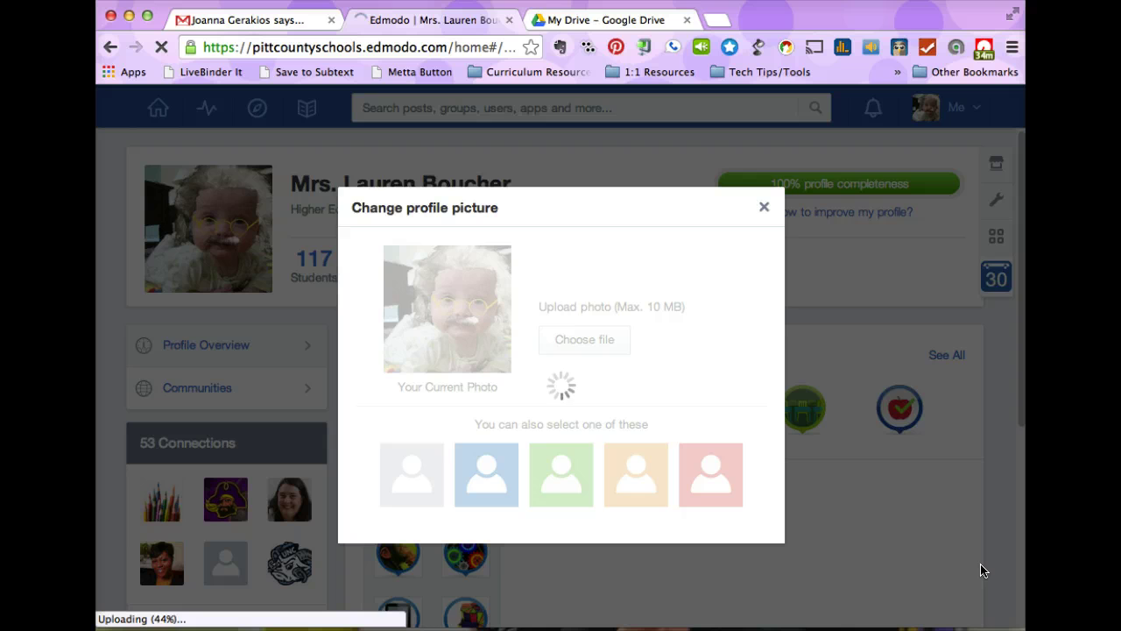